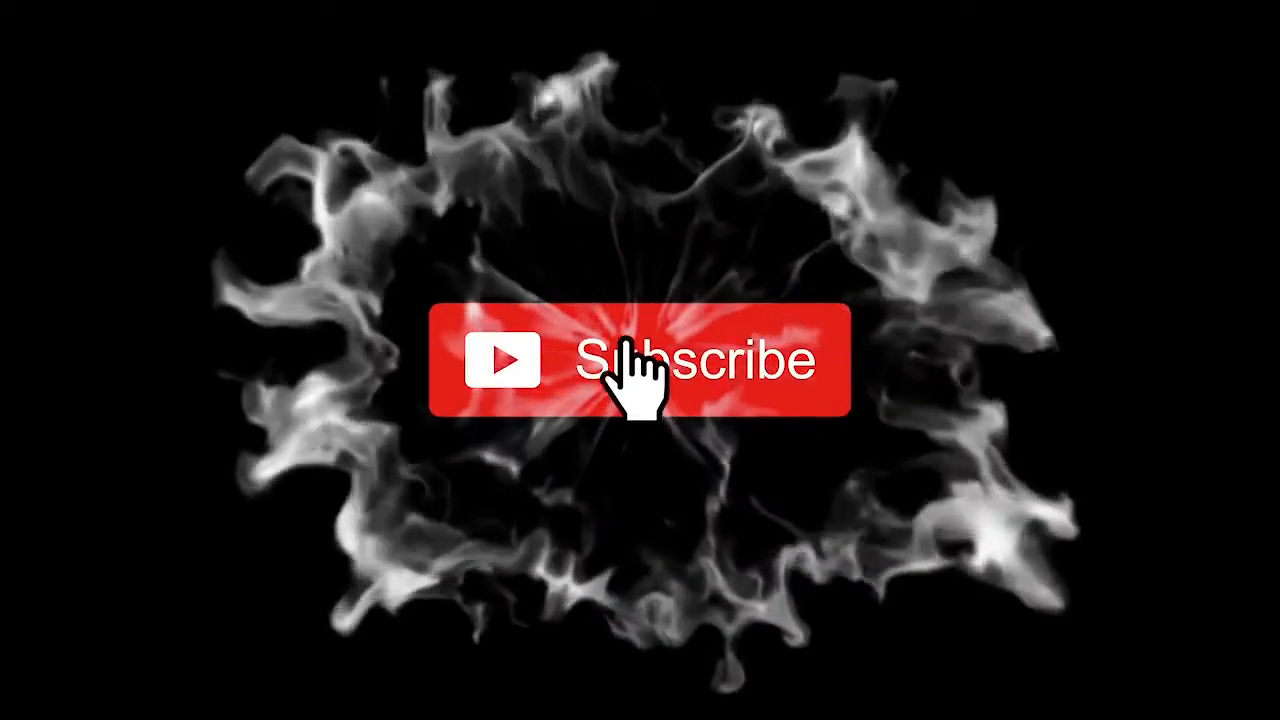
Step: Play the outro until the red Subscribe button turns grey 'Subscribed' with the bell
{"action": "left_click", "coordinate": [640, 360]}
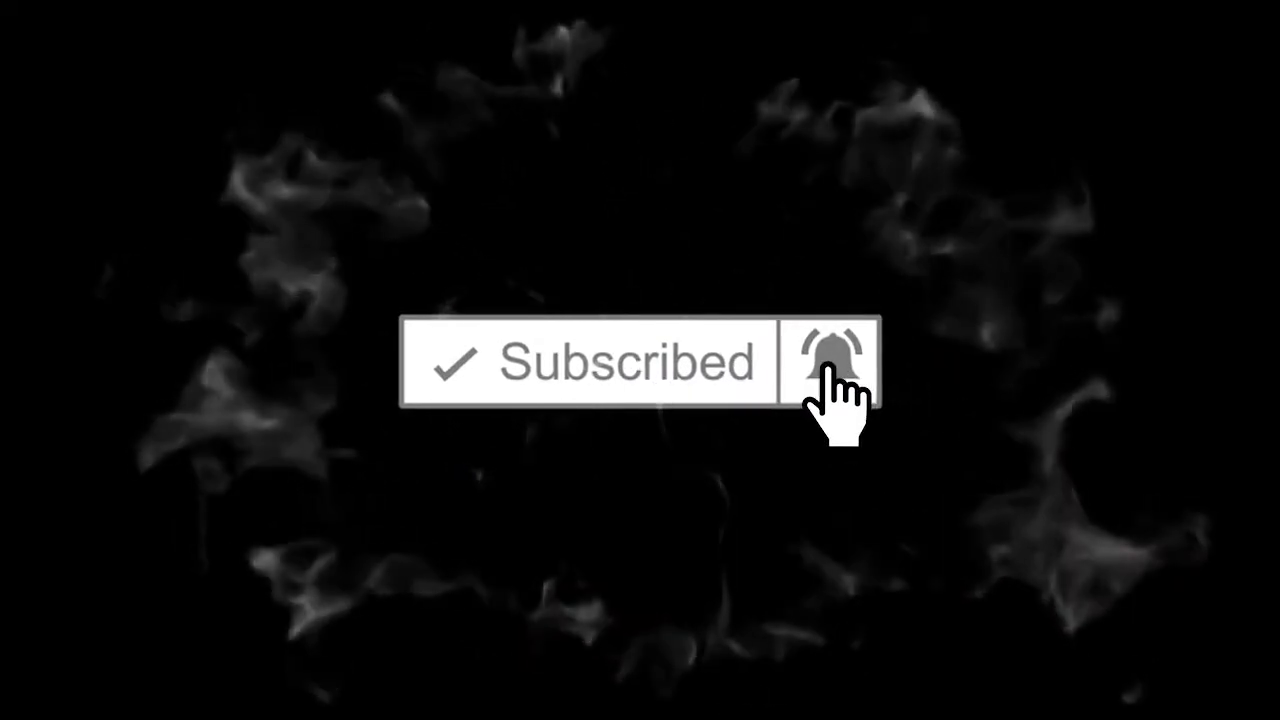